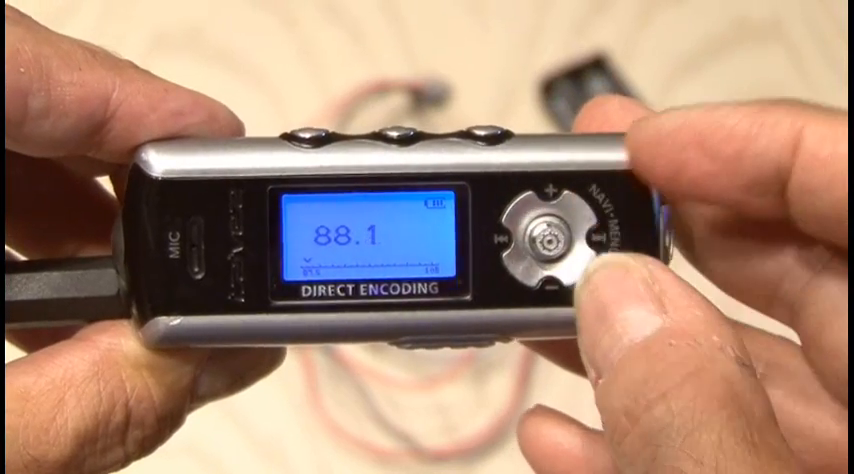
{"action": "left_click", "coordinate": [548, 200]}
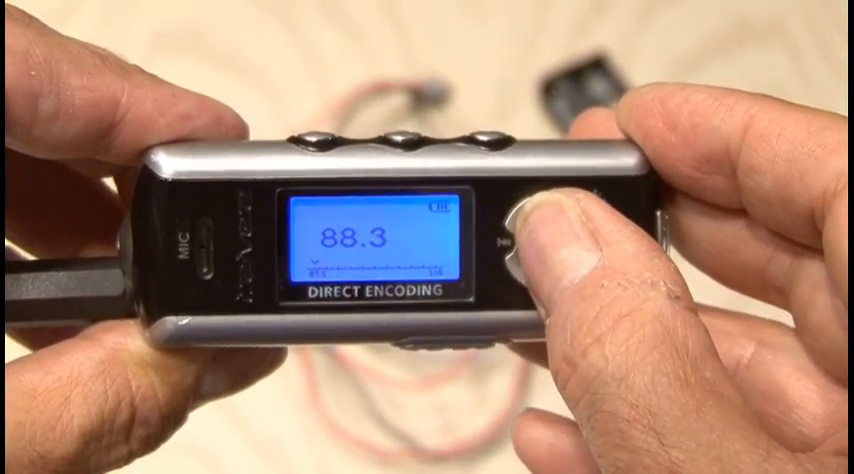